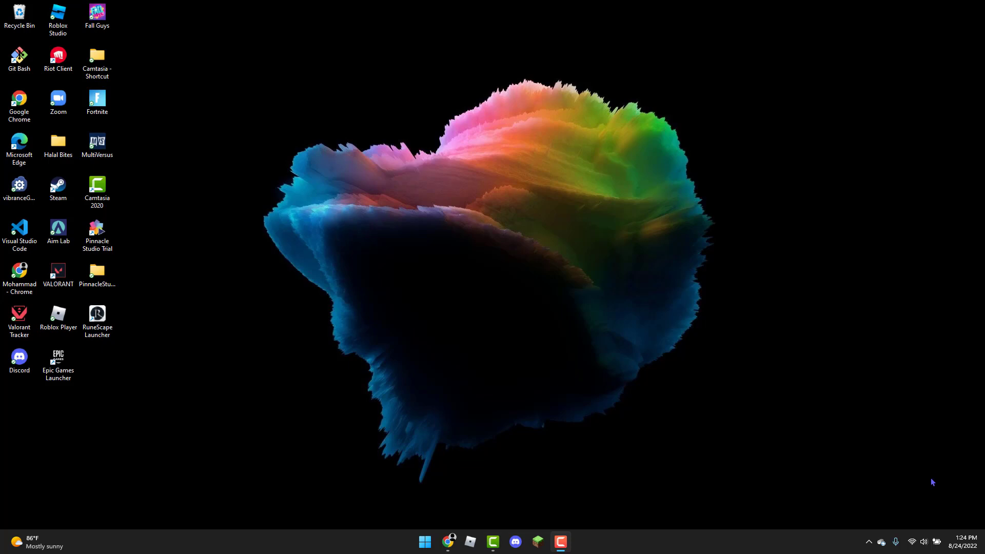
{"action": "mouse_move", "coordinate": [895, 409]}
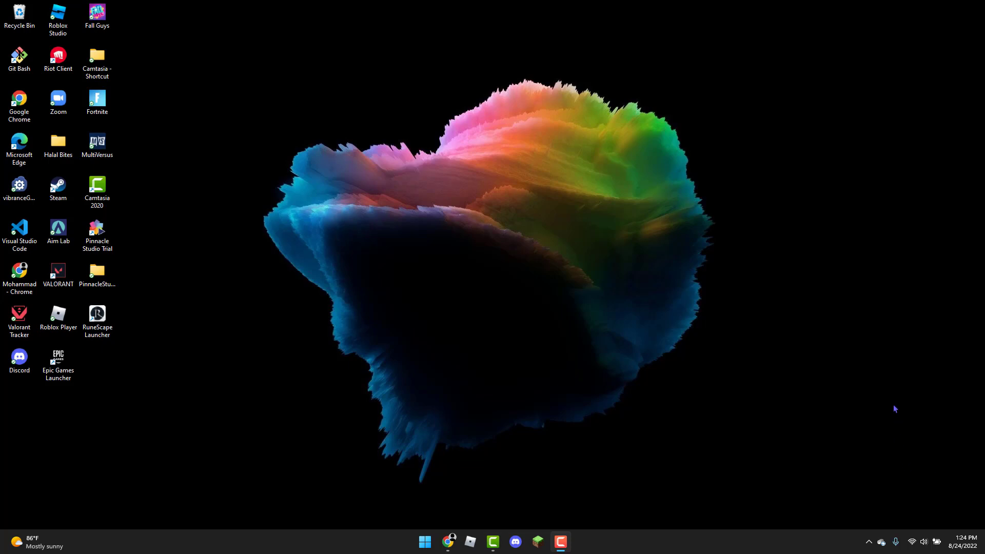
{"action": "mouse_move", "coordinate": [849, 333]}
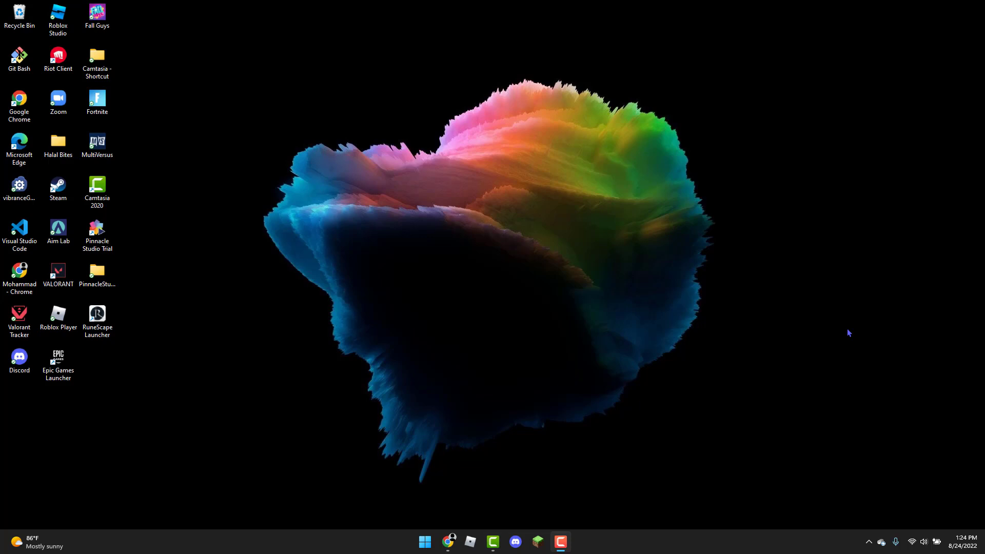
{"action": "mouse_move", "coordinate": [159, 320]}
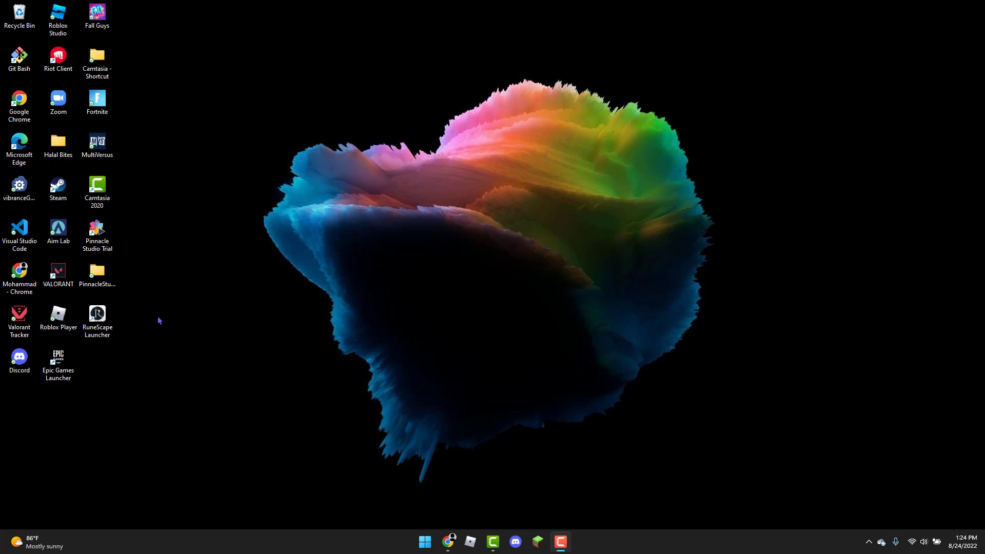
{"action": "mouse_move", "coordinate": [411, 538]}
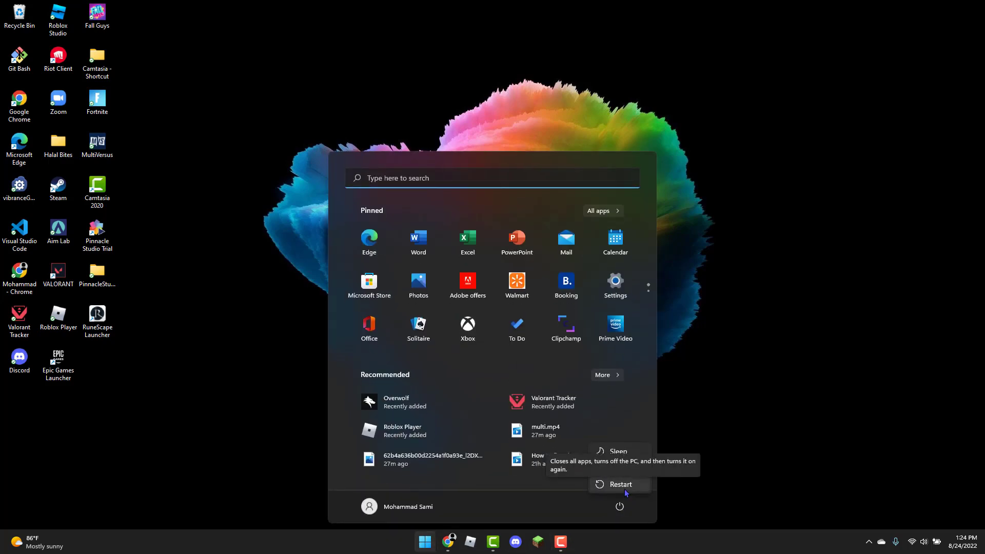
{"action": "mouse_move", "coordinate": [619, 468]}
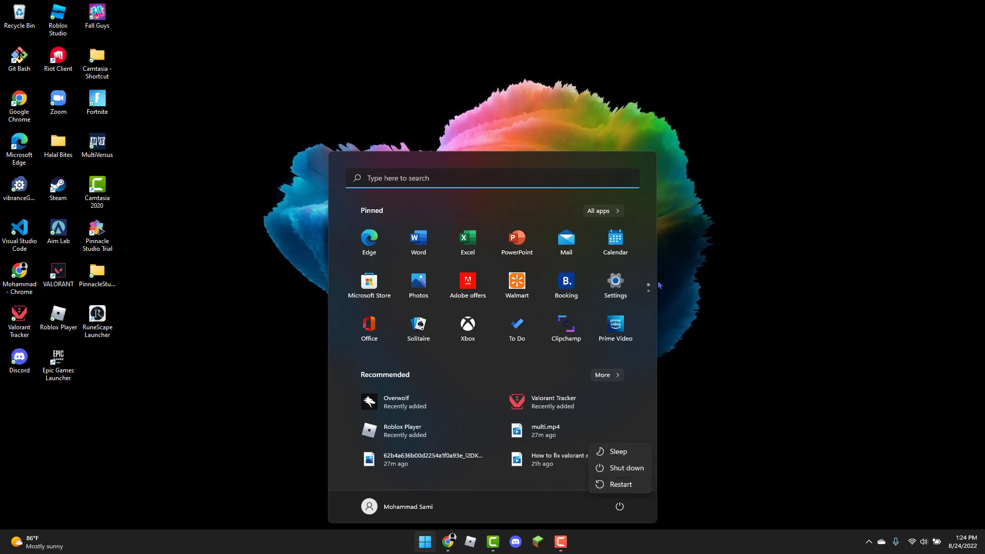
{"action": "mouse_move", "coordinate": [673, 272]}
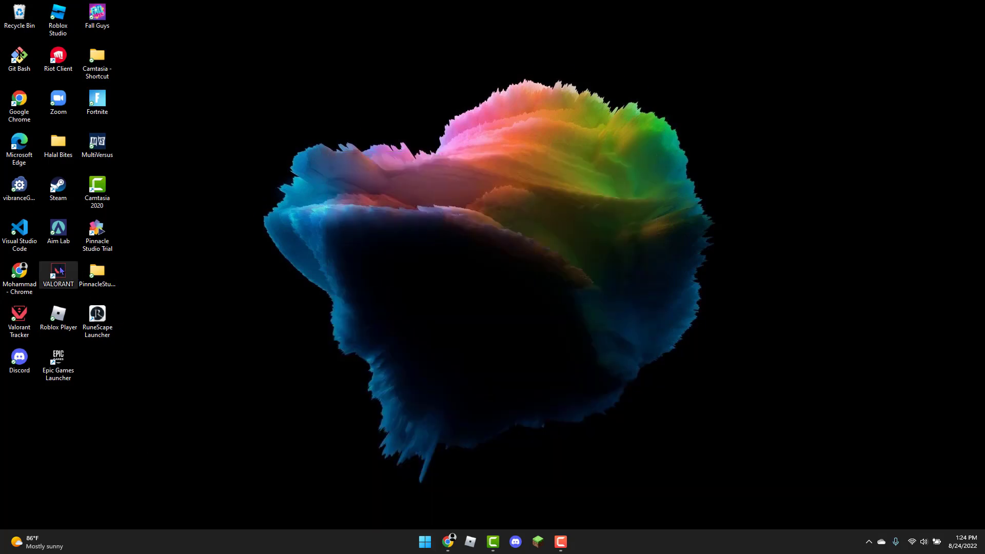
- Bring up the Properties window of the VALORANT desktop shortcut via its context menu
{"action": "right_click", "coordinate": [58, 275]}
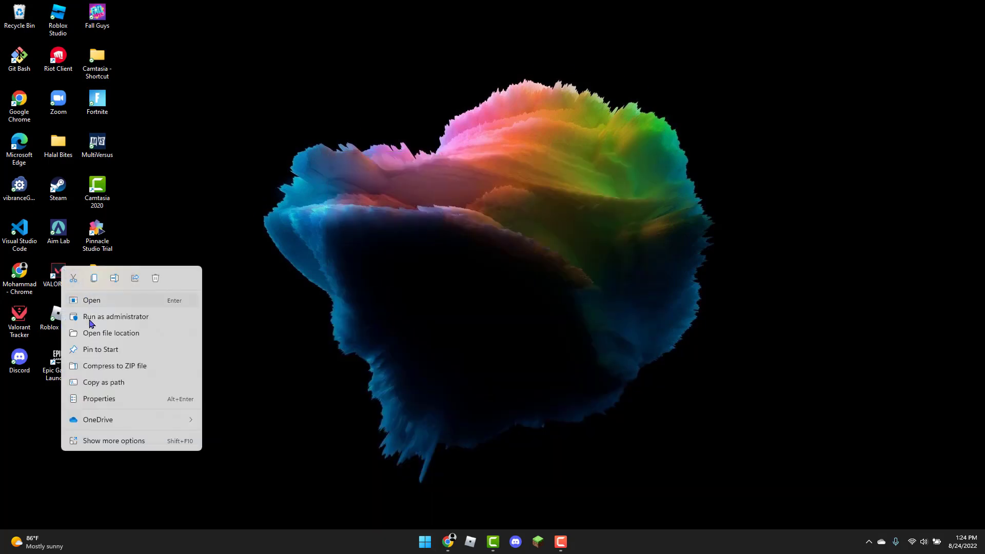
{"action": "left_click", "coordinate": [98, 398]}
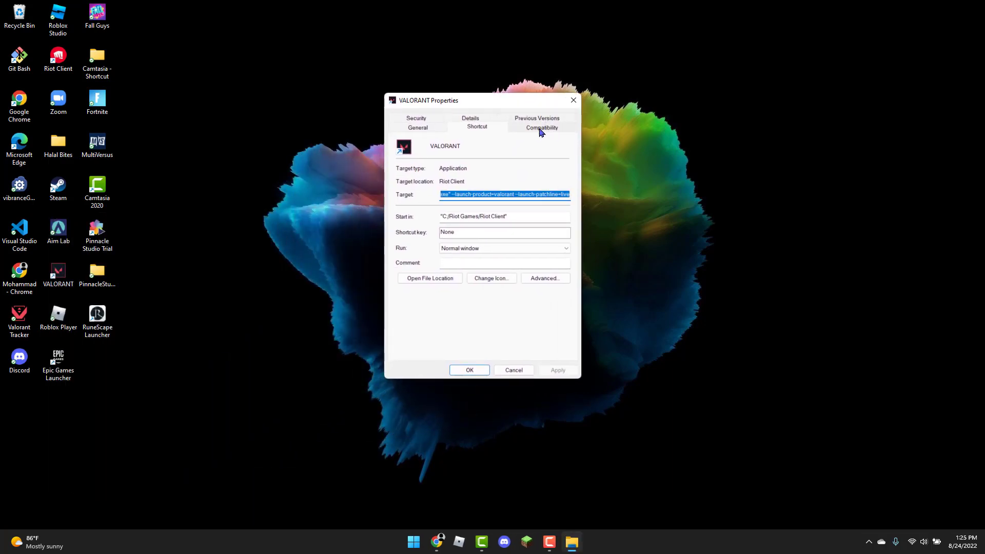
- Under Compatibility, enable Windows 7 compatibility mode and 'Disable fullscreen optimizations' for VALORANT
{"action": "left_click", "coordinate": [541, 127]}
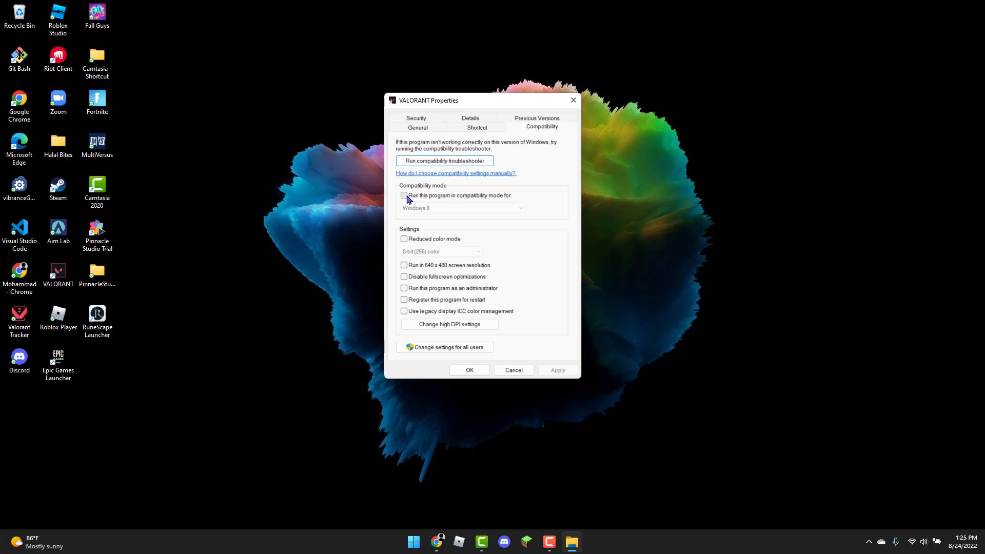
{"action": "left_click", "coordinate": [405, 195]}
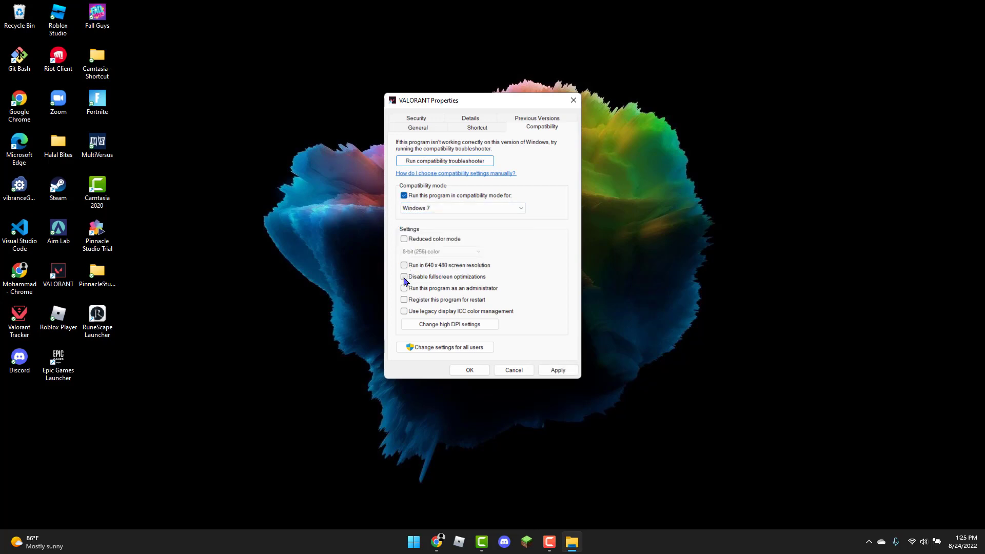
{"action": "left_click", "coordinate": [405, 277]}
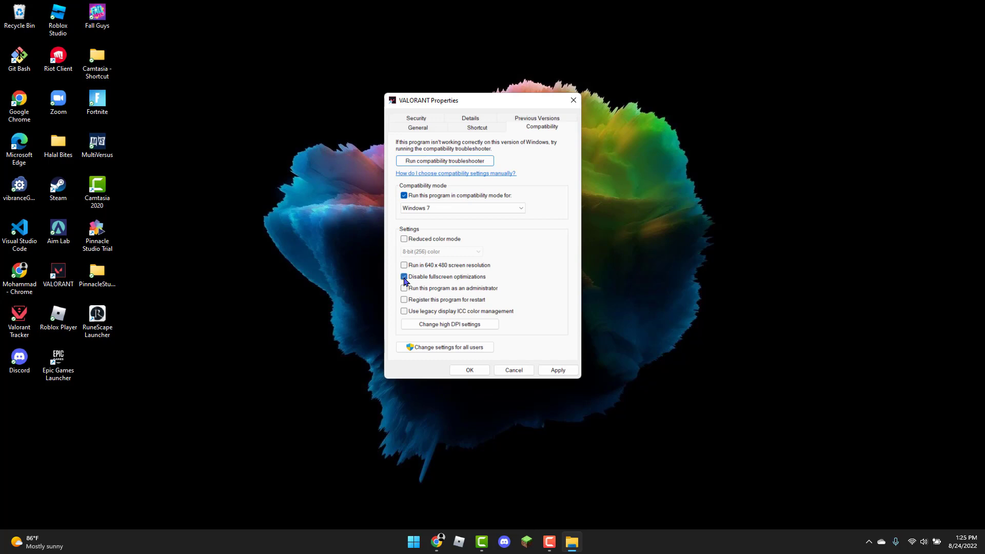
{"action": "left_click", "coordinate": [404, 276]}
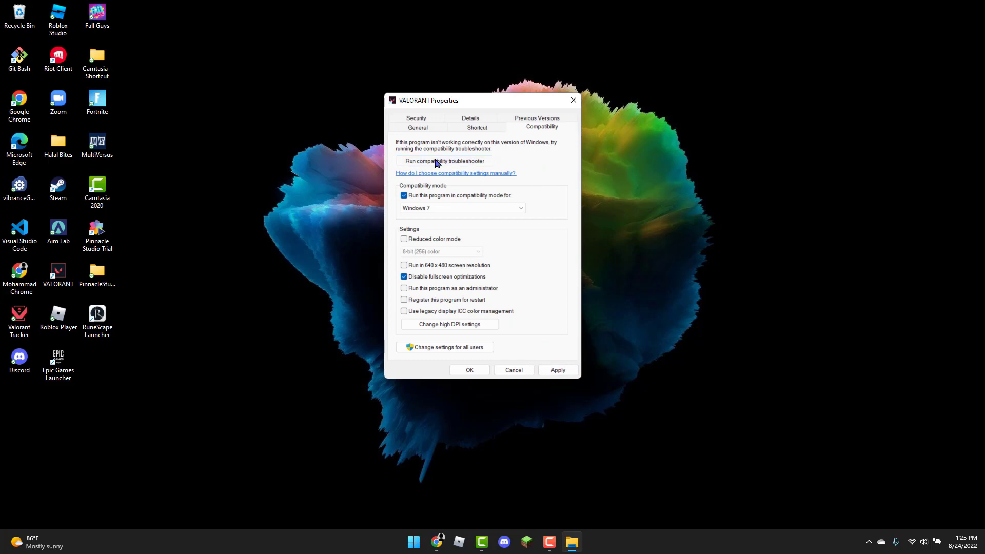
- Launch the Program Compatibility Troubleshooter for VALORANT from its compatibility settings
{"action": "left_click", "coordinate": [444, 161]}
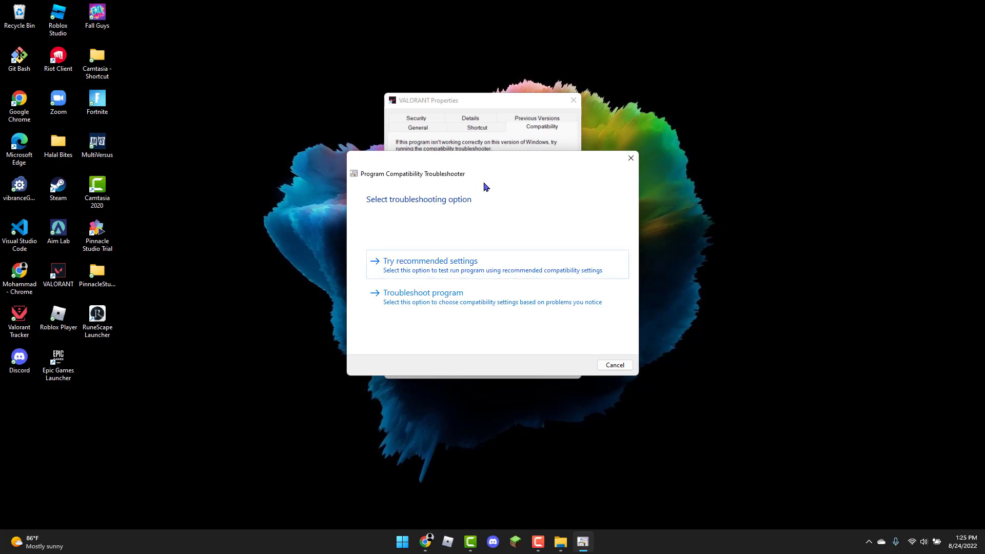
{"action": "mouse_move", "coordinate": [448, 296]}
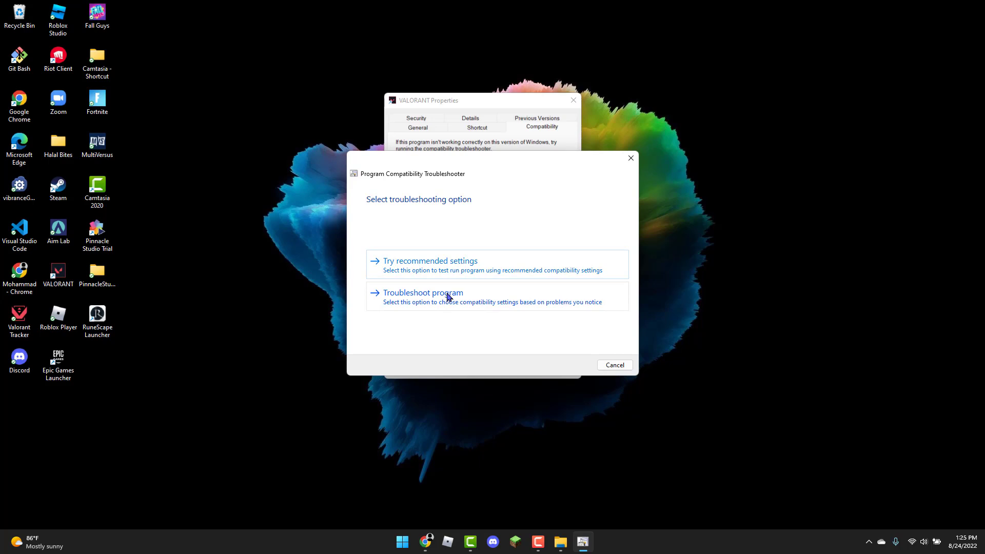
{"action": "mouse_move", "coordinate": [531, 148]}
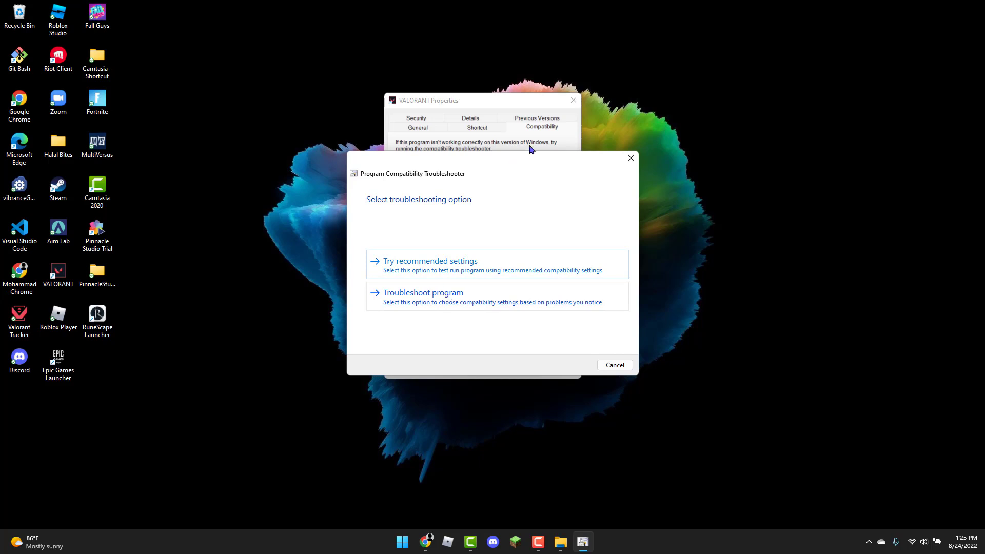
{"action": "mouse_move", "coordinate": [630, 158]}
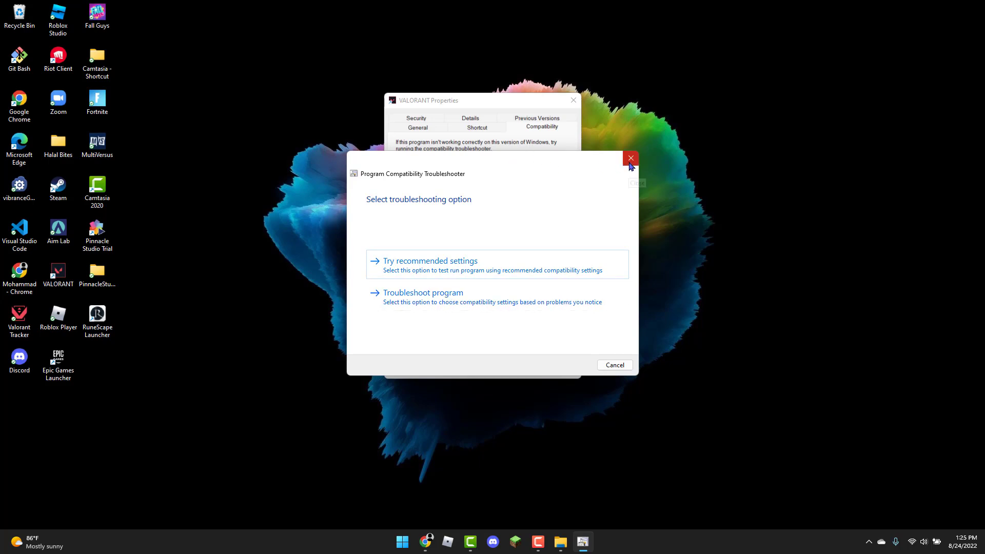
{"action": "mouse_move", "coordinate": [630, 158]}
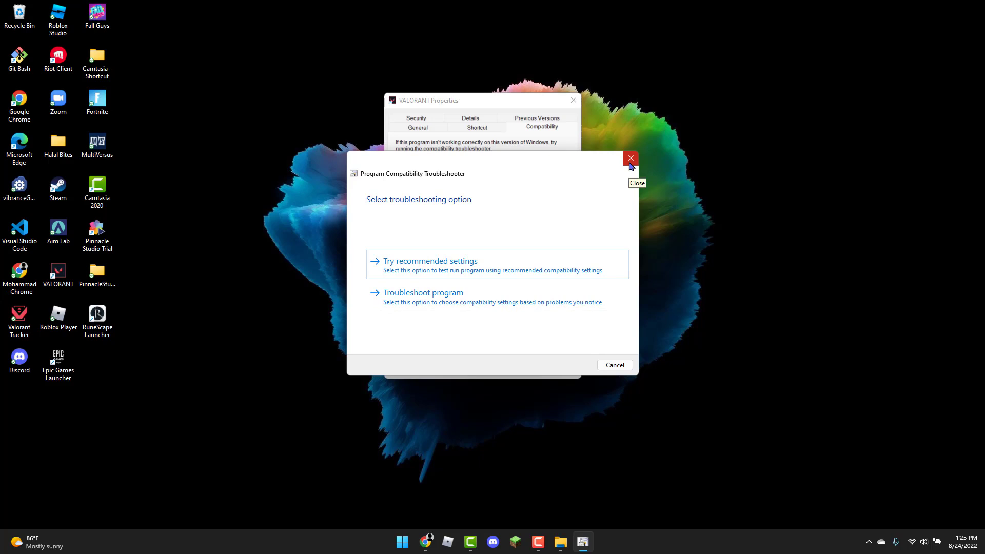
{"action": "mouse_move", "coordinate": [628, 159]}
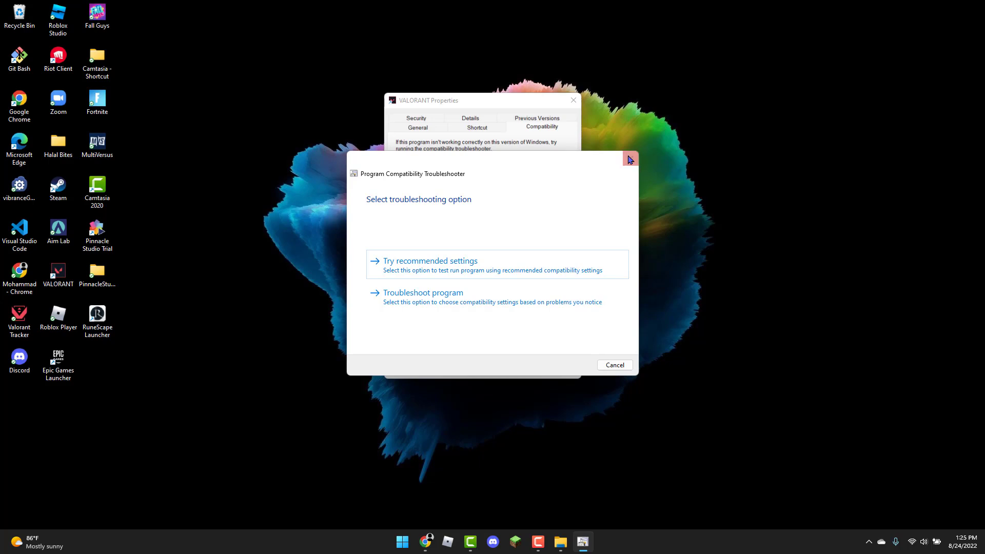
{"action": "mouse_move", "coordinate": [630, 158]}
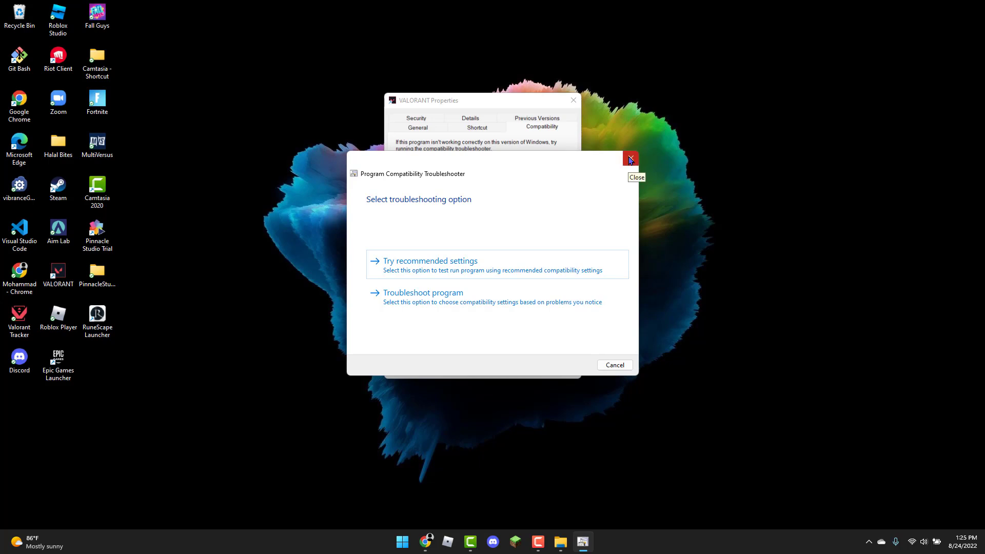